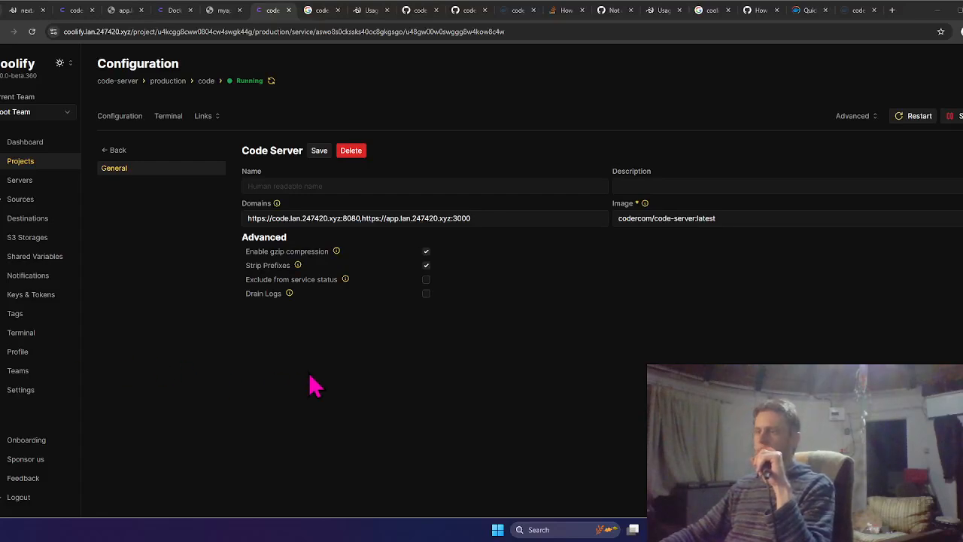
pyautogui.moveTo(485, 98)
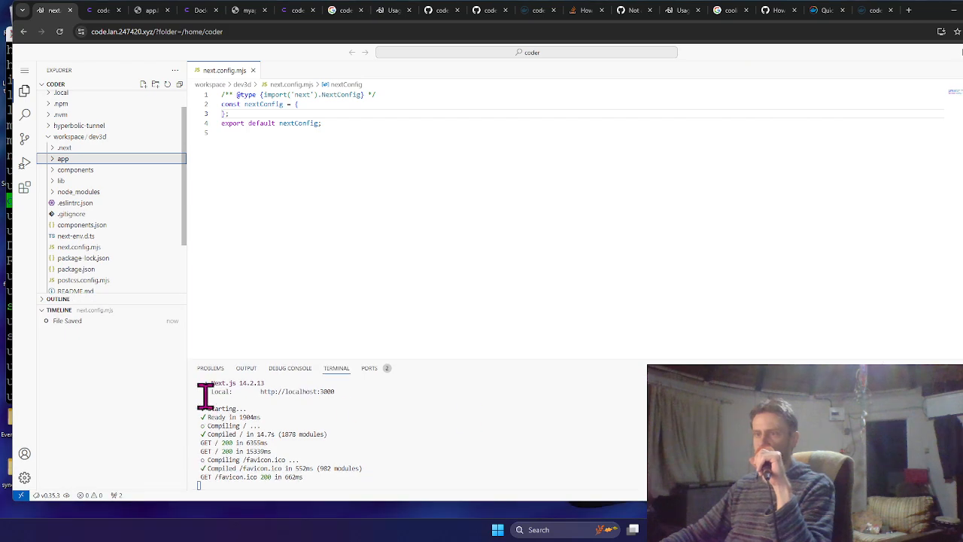
# - Switch to the Coolify tab showing the code service's Service Stack page
pyautogui.click(24, 475)
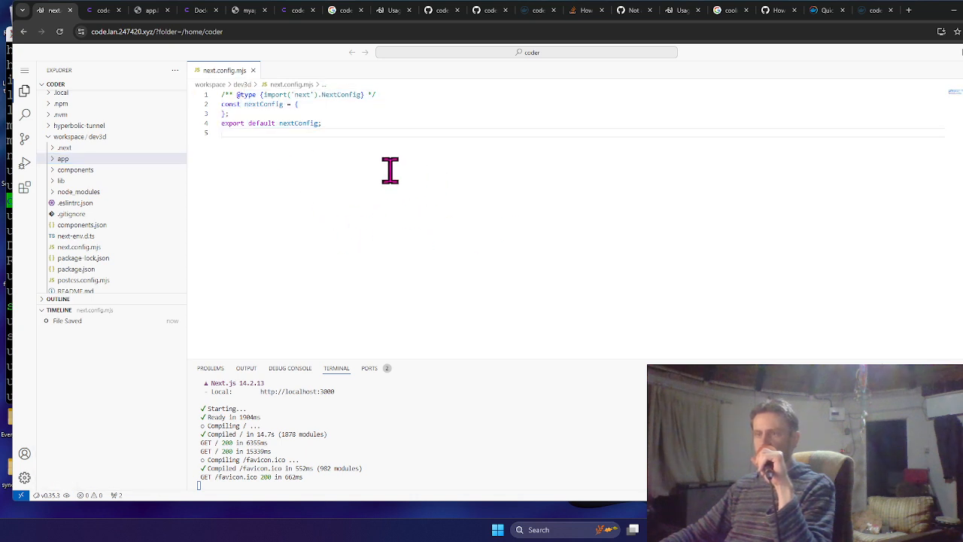
pyautogui.press('ctrl+a')
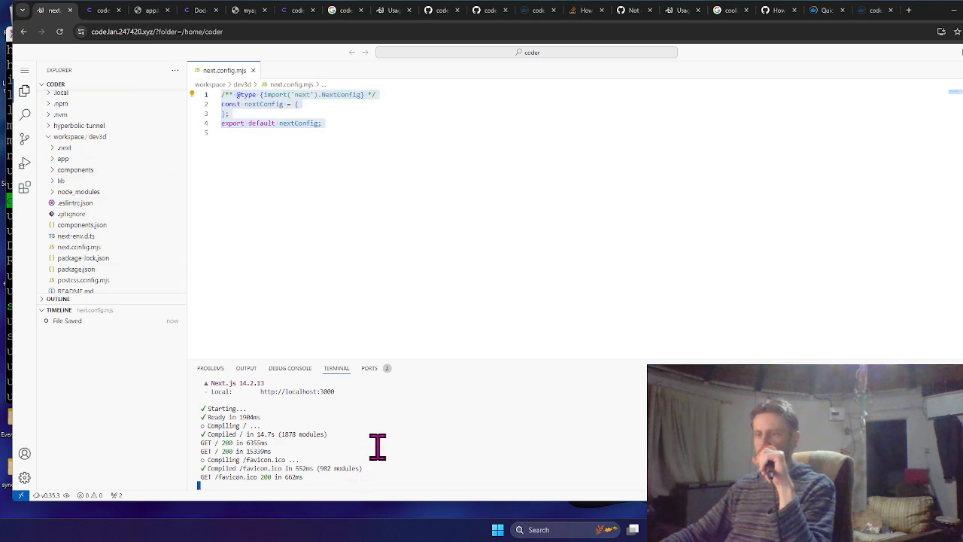
pyautogui.moveTo(482, 212)
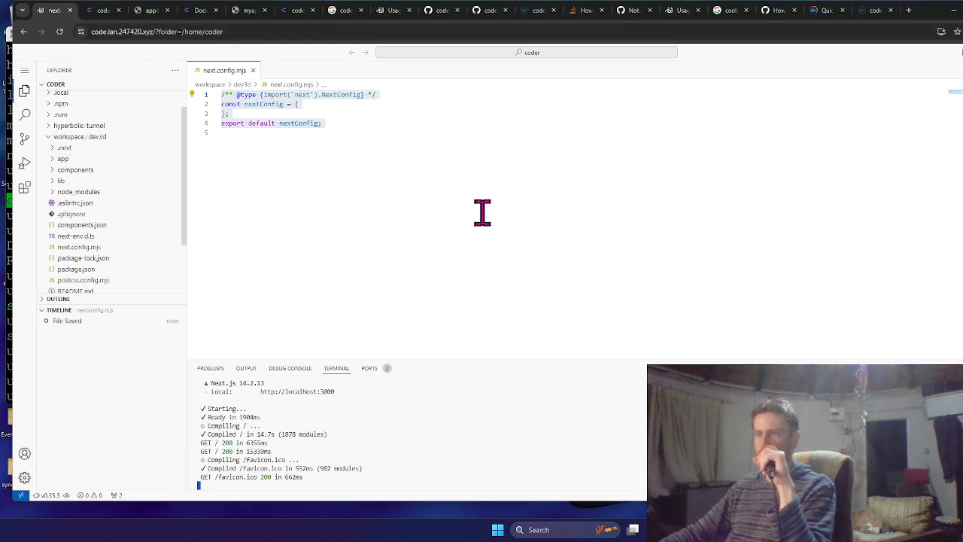
pyautogui.click(99, 12)
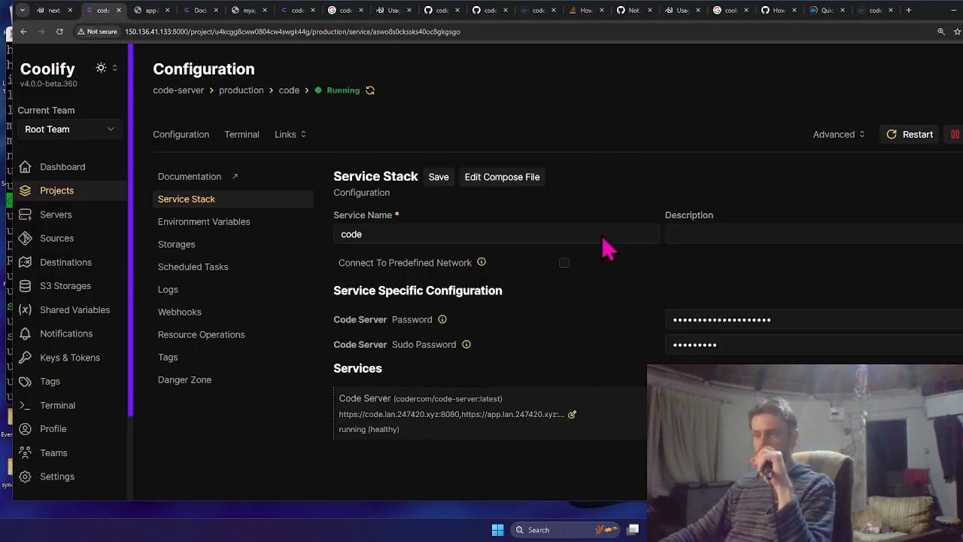
pyautogui.moveTo(579, 259)
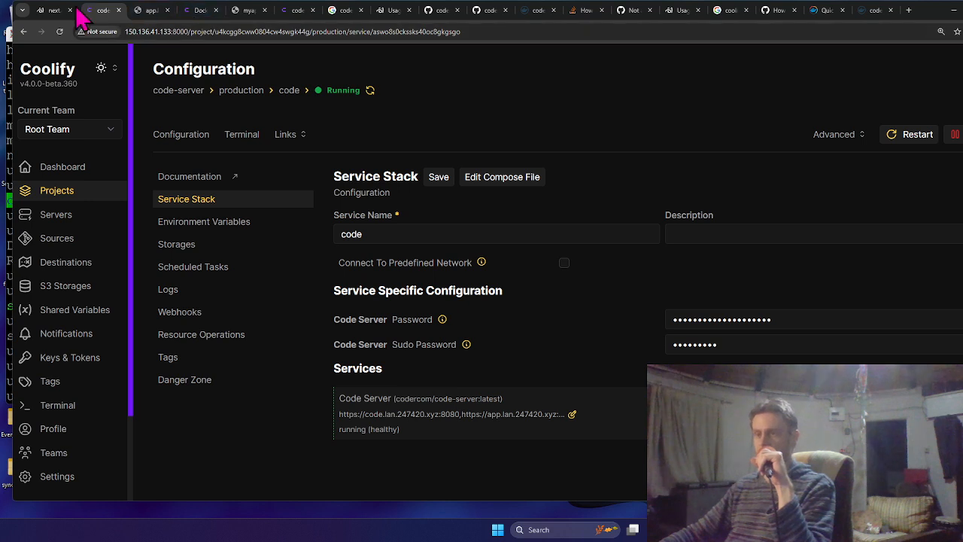
pyautogui.moveTo(444, 143)
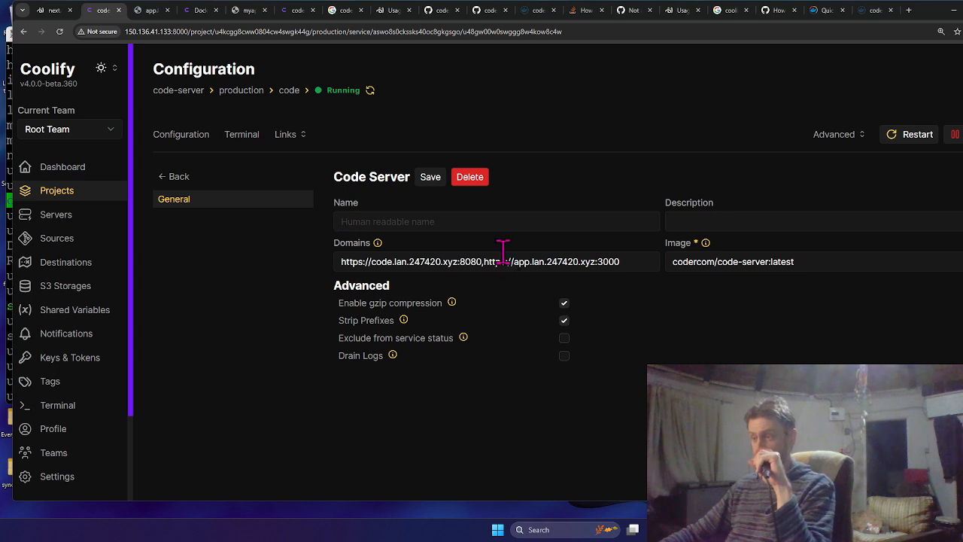
pyautogui.moveTo(494, 271)
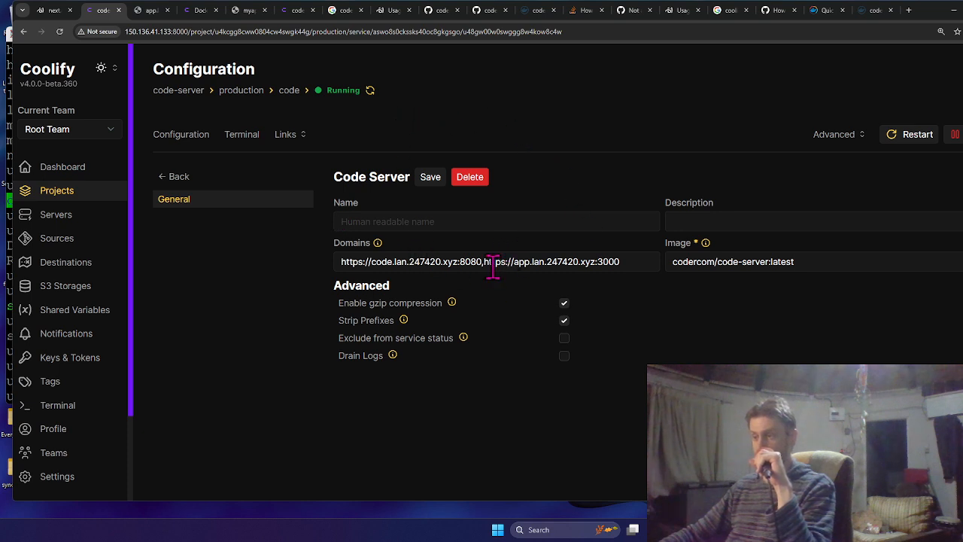
pyautogui.moveTo(480, 306)
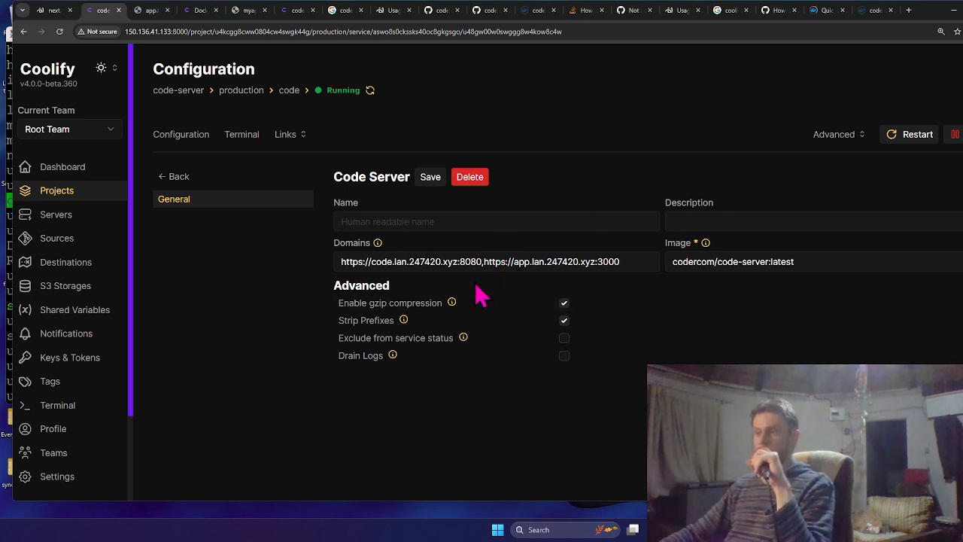
# - Select the code domain on port 8080 in the Code Server's comma-separated Domains field
pyautogui.doubleClick(409, 262)
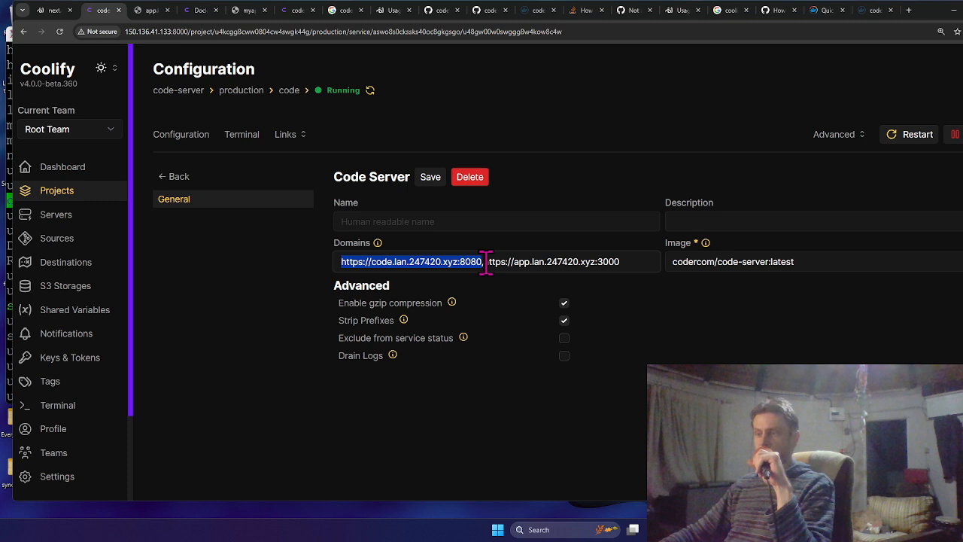
pyautogui.moveTo(289, 274)
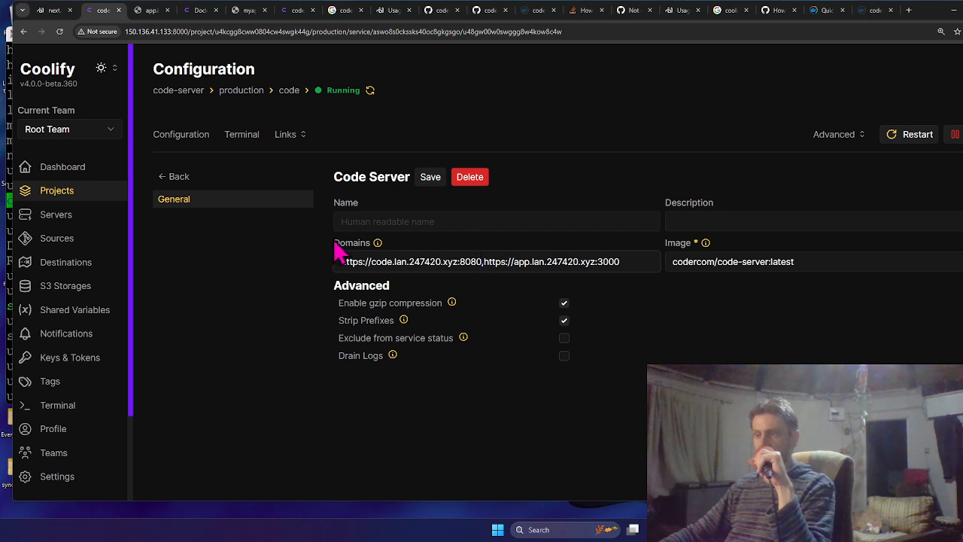
pyautogui.moveTo(484, 262); pyautogui.dragTo(605, 262)
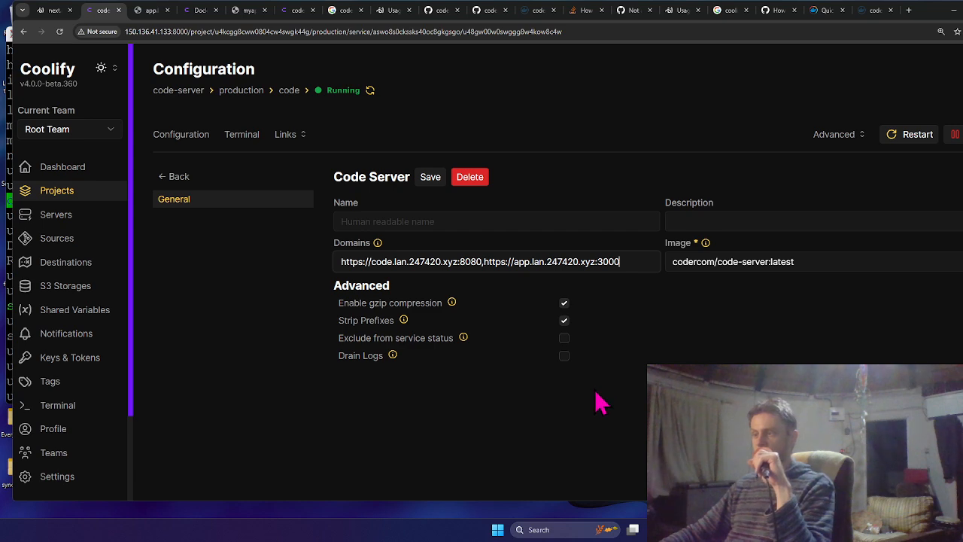
pyautogui.moveTo(594, 397)
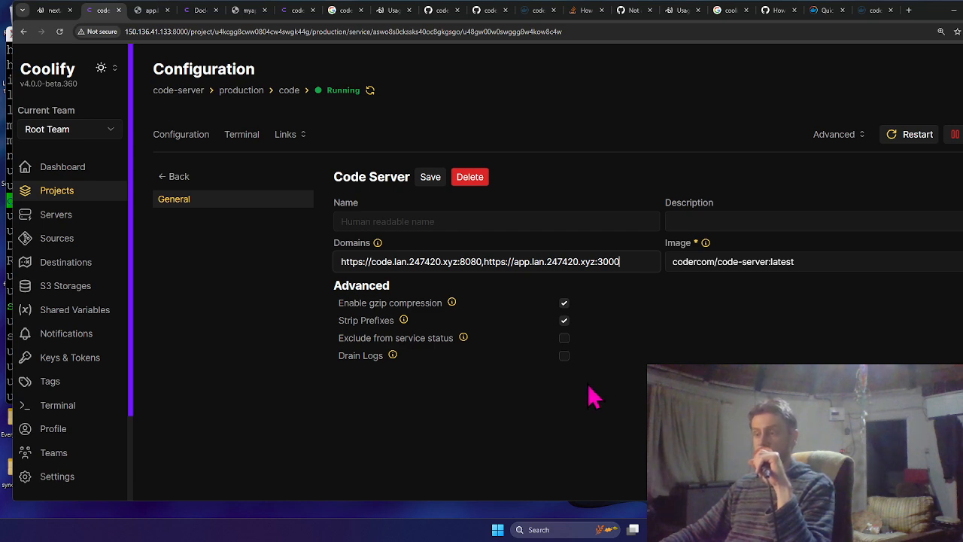